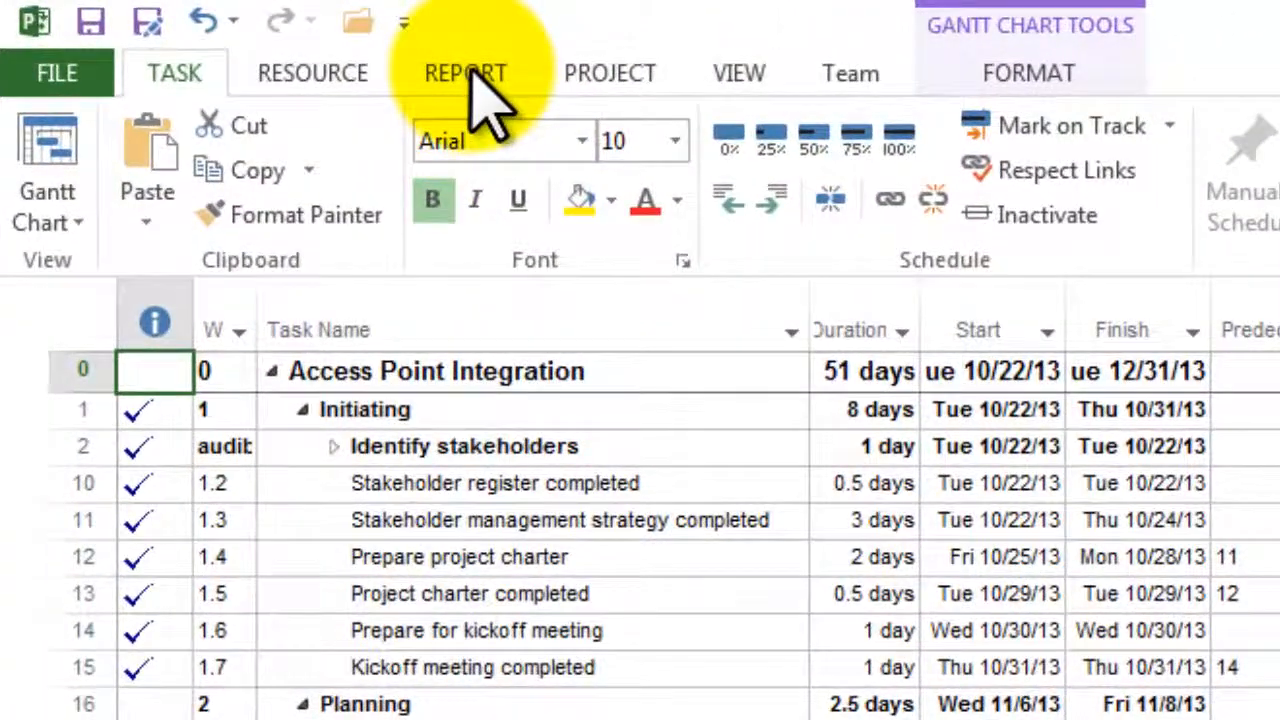
- Bring up the Dashboards report list from the Report ribbon
{"action": "left_click", "coordinate": [466, 72]}
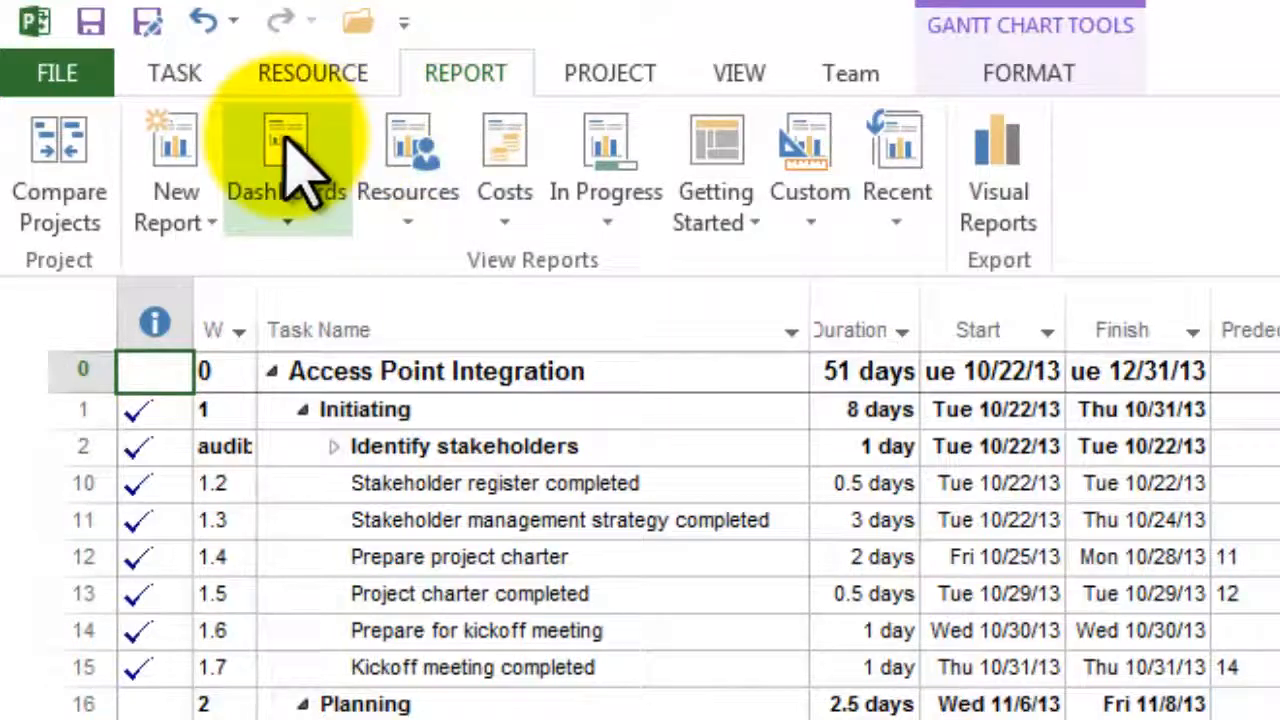
{"action": "left_click", "coordinate": [284, 160]}
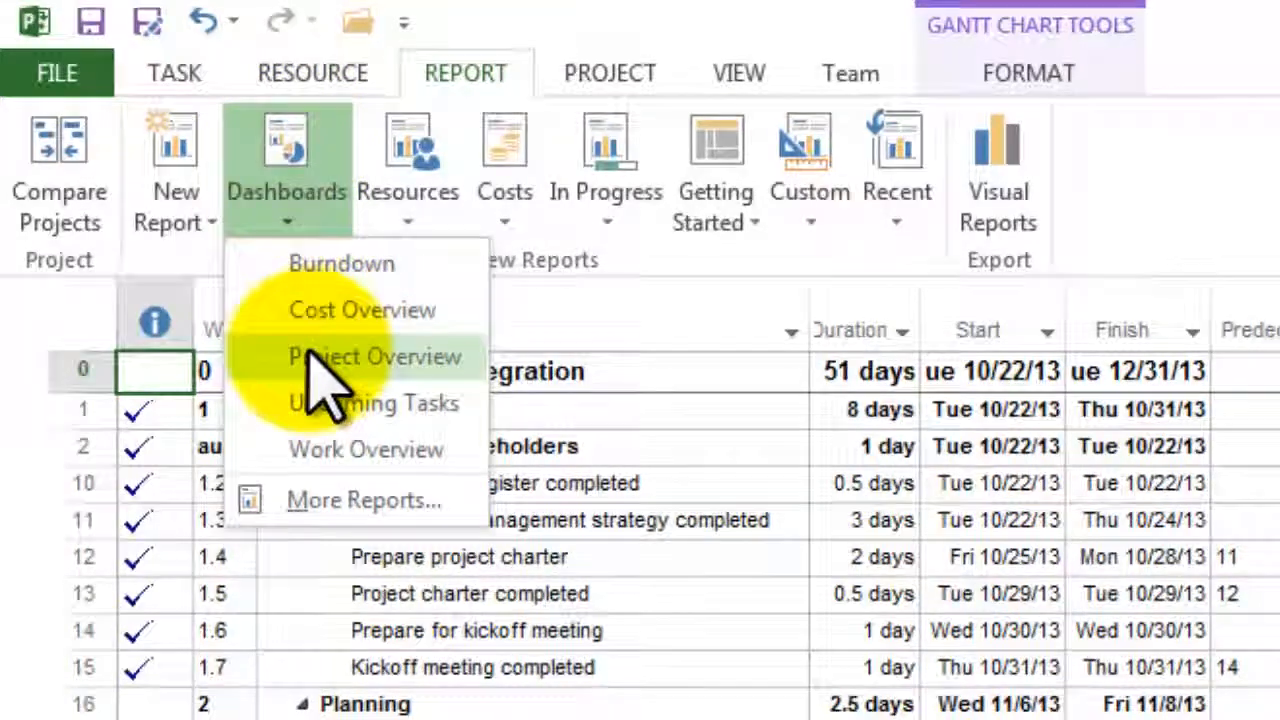
- Display the Project Overview dashboard and review its % complete chart
{"action": "left_click", "coordinate": [376, 356]}
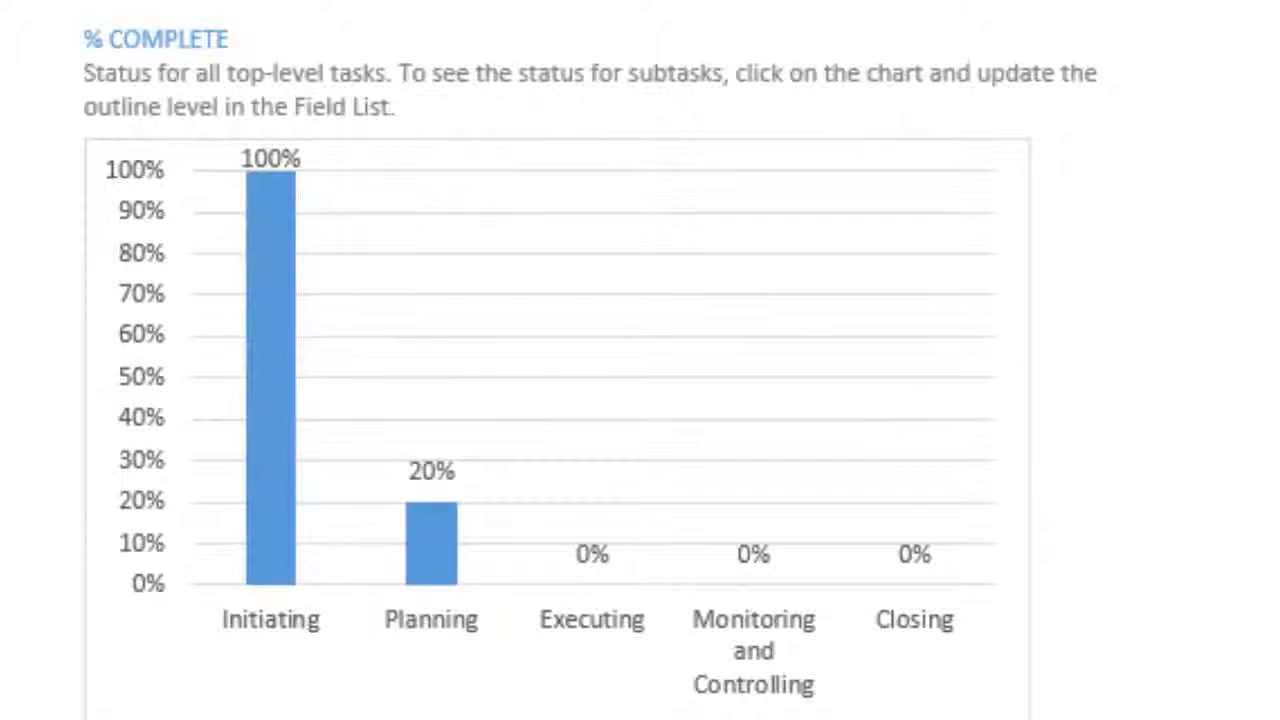
{"action": "scroll", "scroll_direction": "down", "scroll_amount": 3}
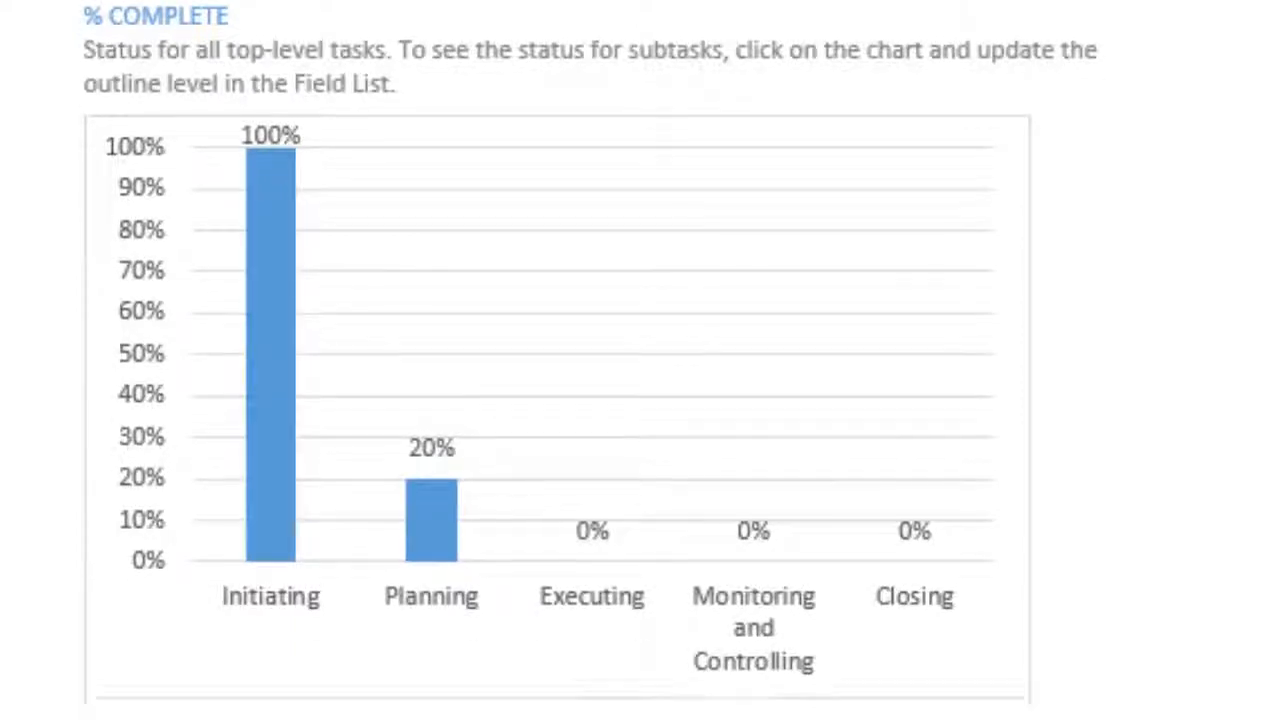
{"action": "scroll", "scroll_direction": "down", "scroll_amount": 3}
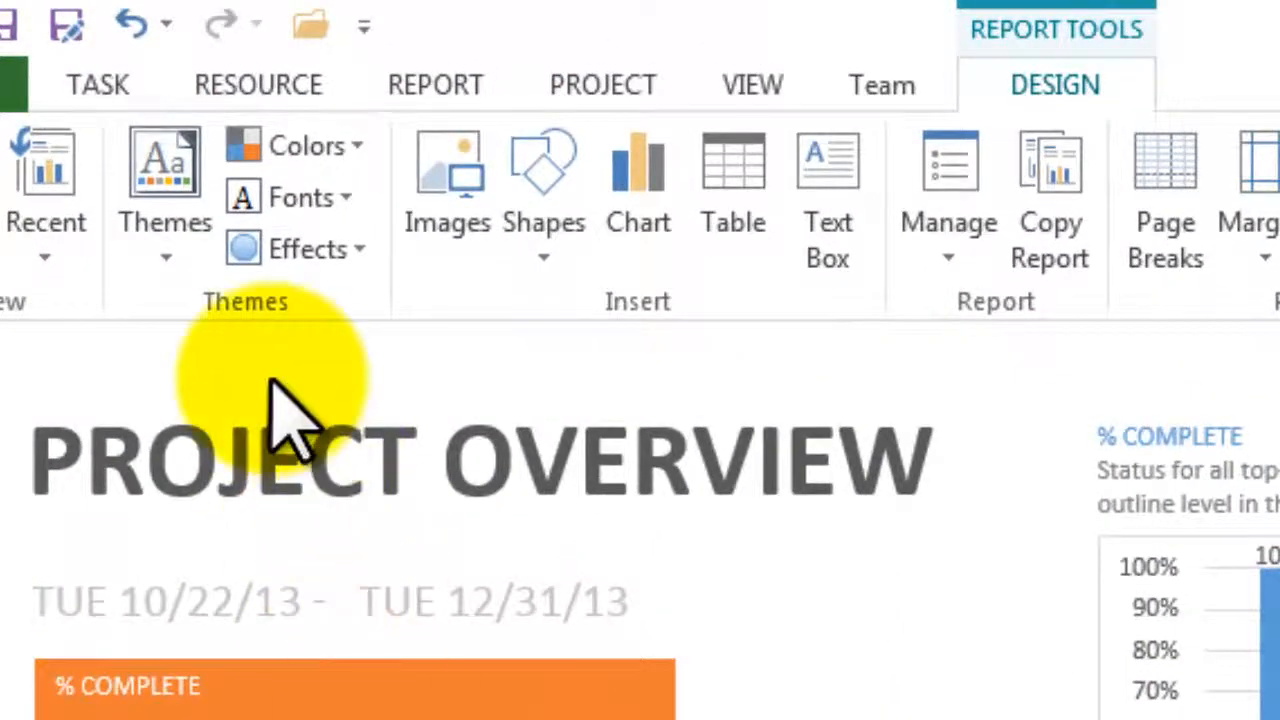
- Choose the Burndown report from the Dashboards list
{"action": "left_click", "coordinate": [436, 84]}
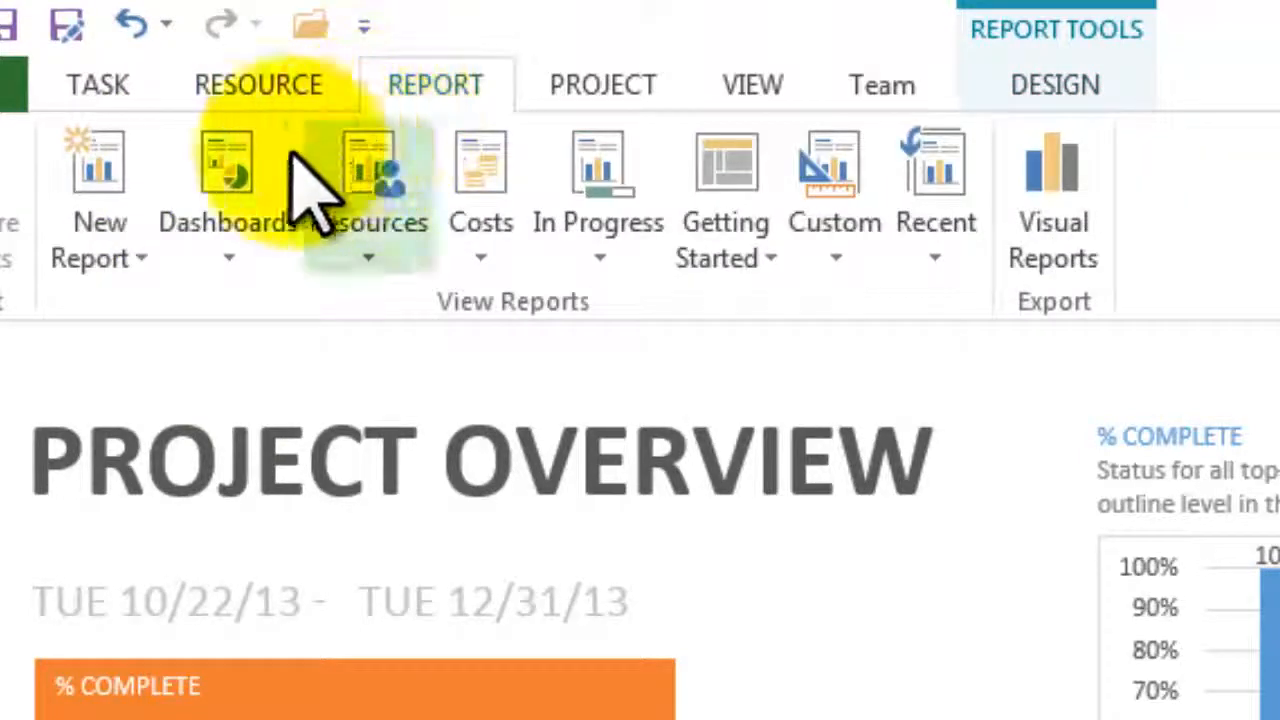
{"action": "left_click", "coordinate": [228, 256]}
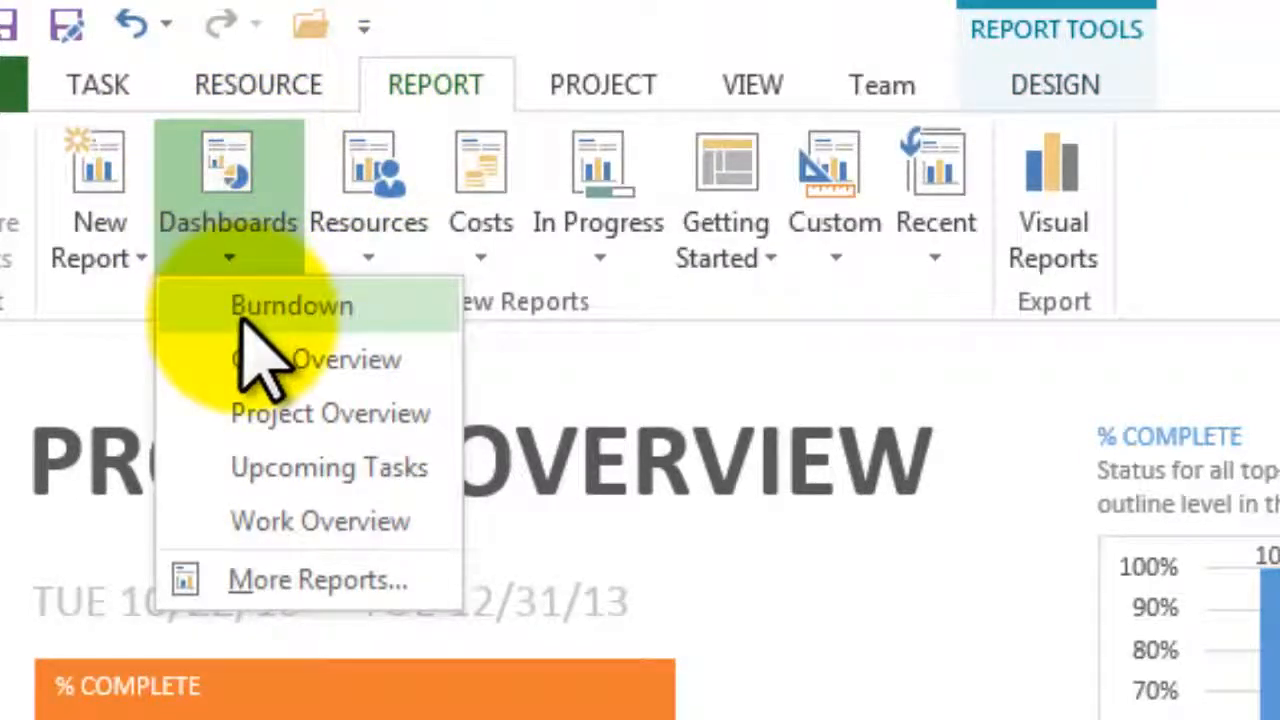
{"action": "left_click", "coordinate": [292, 304]}
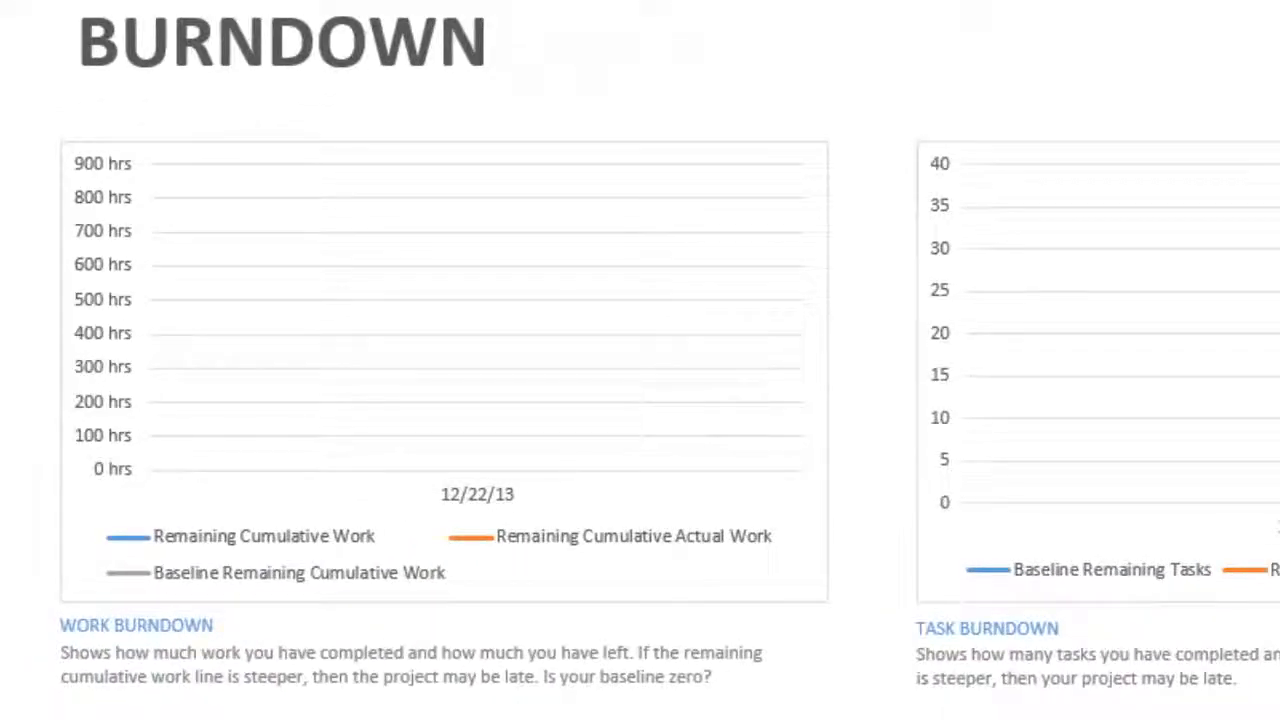
- Scroll across the Burndown report to view the work and task burndown charts
{"action": "scroll", "scroll_direction": "right", "scroll_amount": 3}
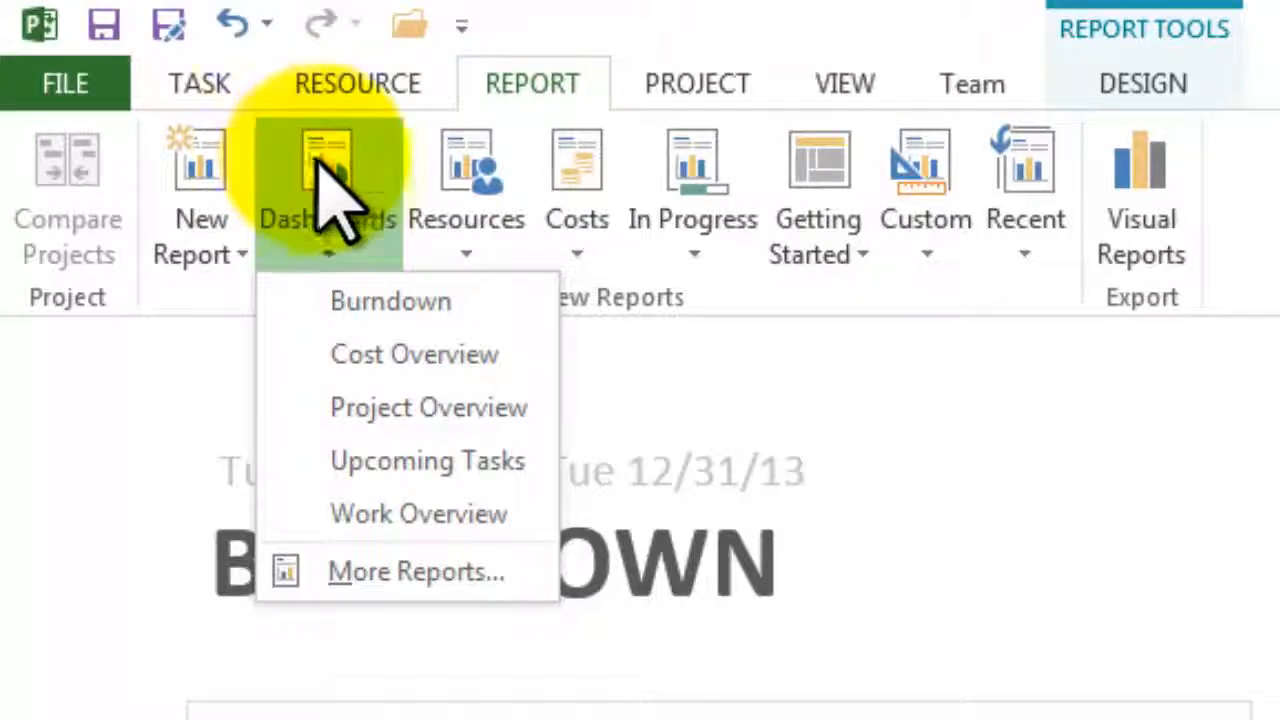
- Display the Cost Overview dashboard with total cost, remaining cost and cost status charts
{"action": "left_click", "coordinate": [414, 354]}
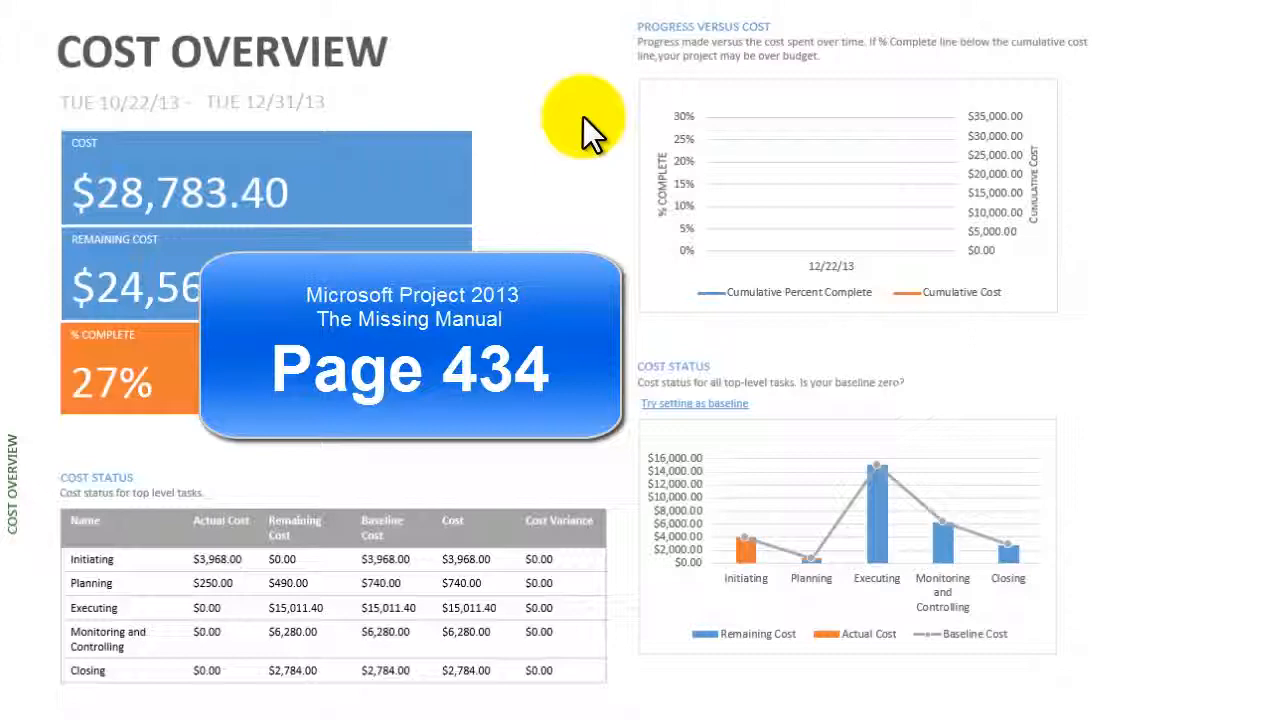
{"action": "left_click", "coordinate": [596, 136]}
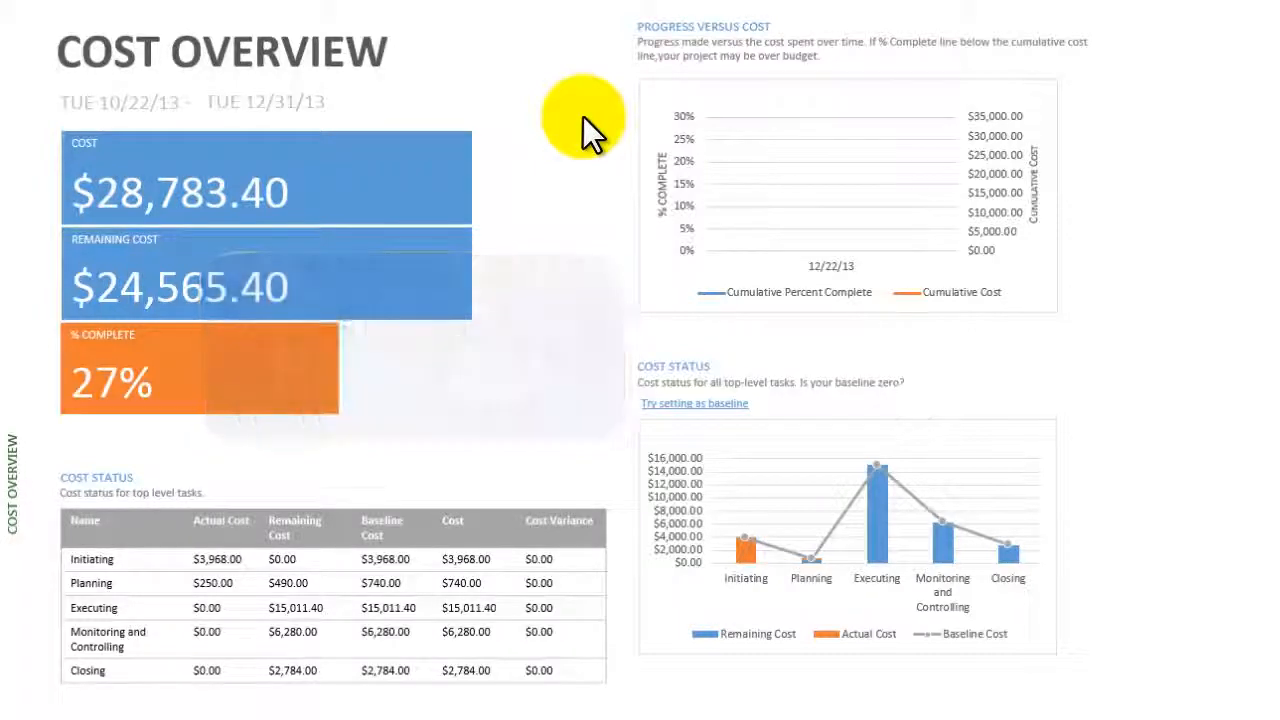